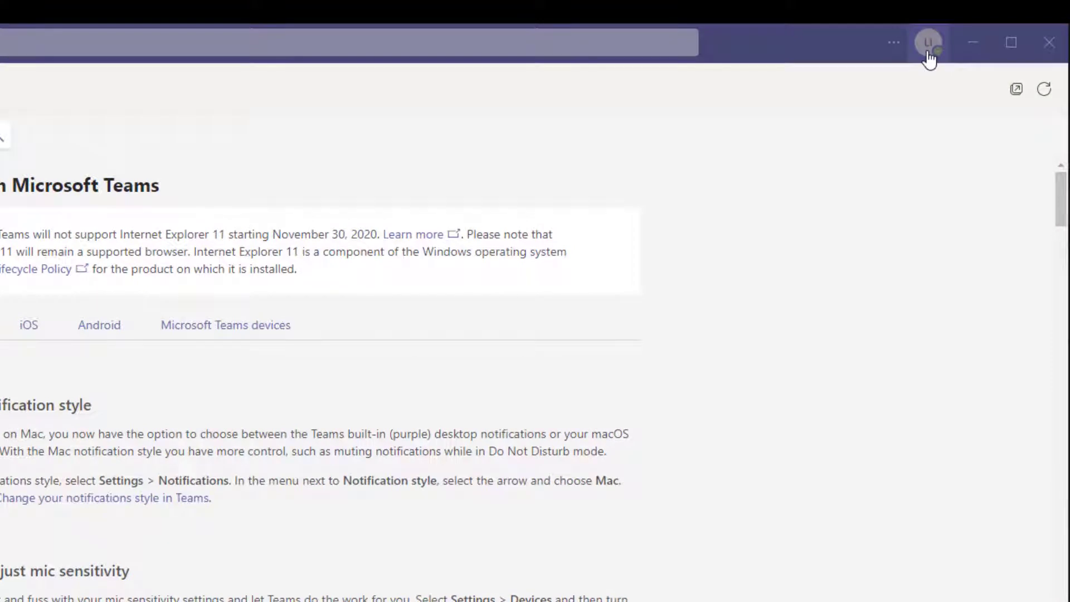
# Bring up the status message editor from your profile picture menu.
pyautogui.click(928, 43)
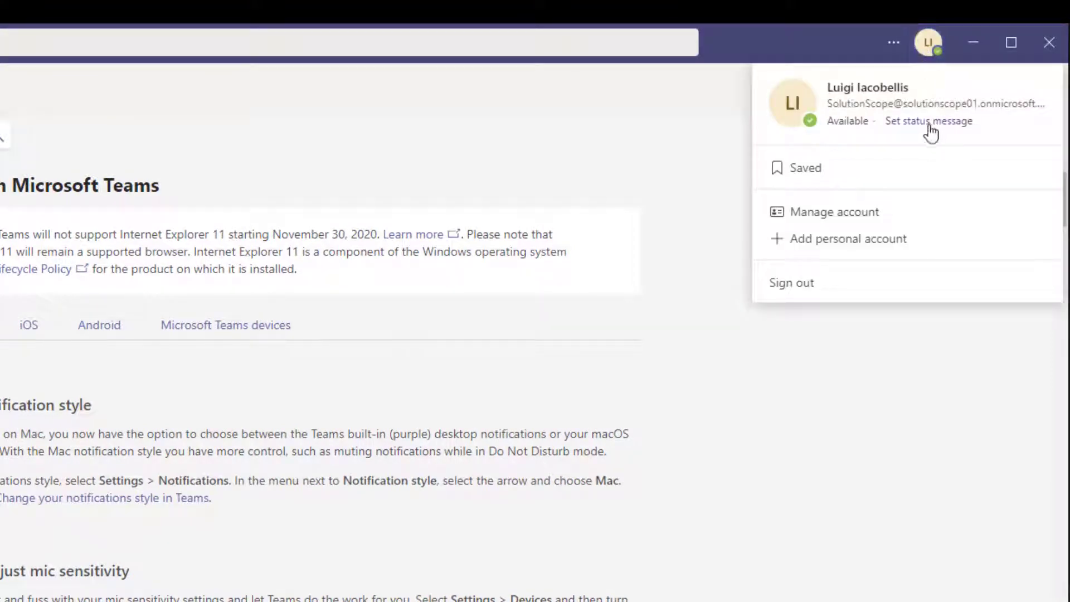
pyautogui.click(929, 121)
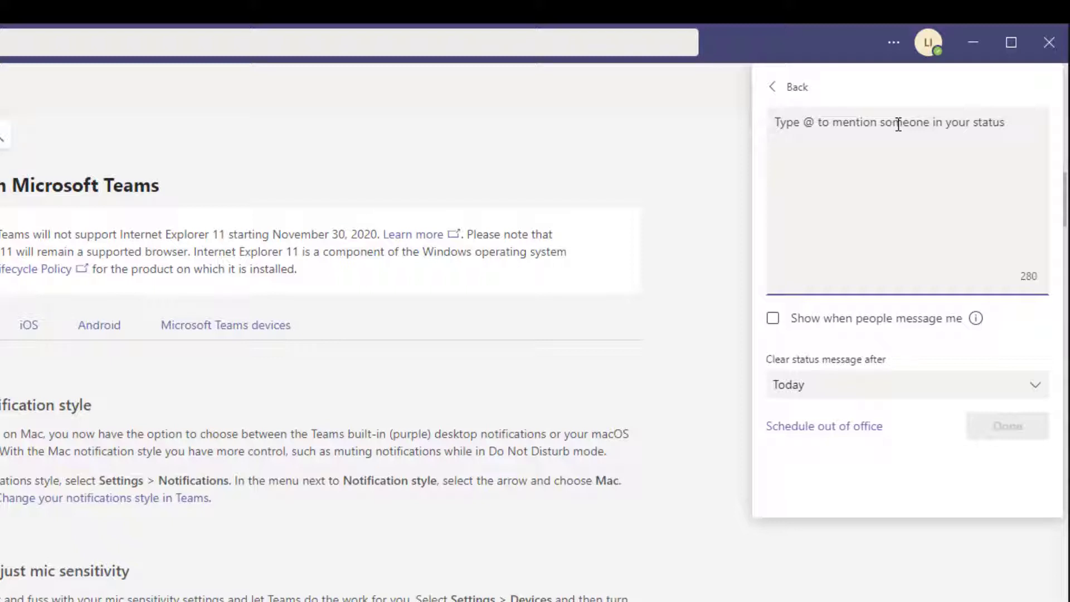
pyautogui.write('Hi there, I am in all day training & will not be able to respond. For urgent issues, please contact')
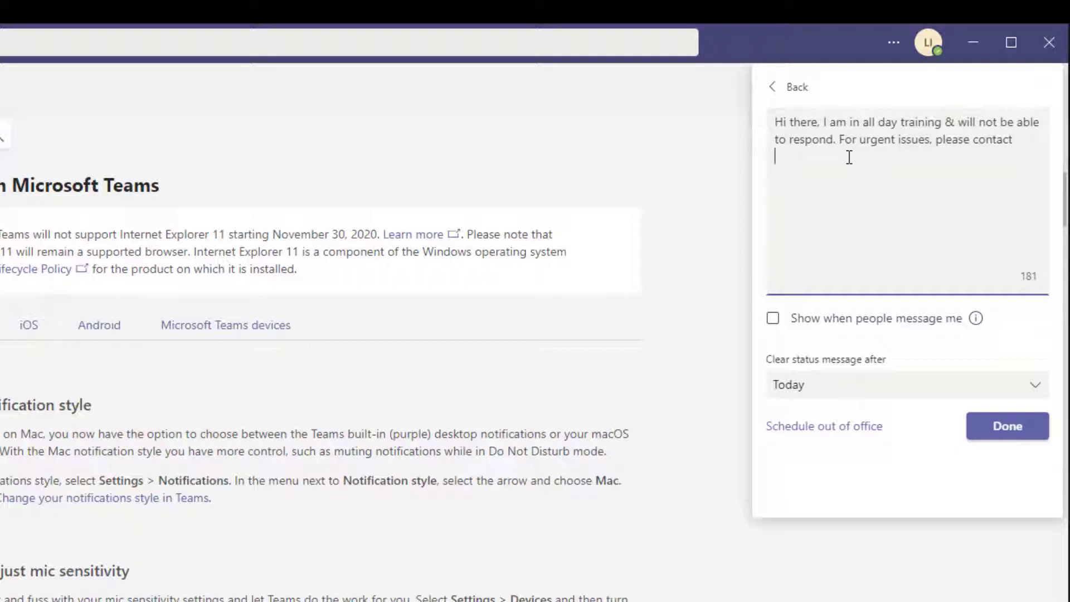
pyautogui.write('@')
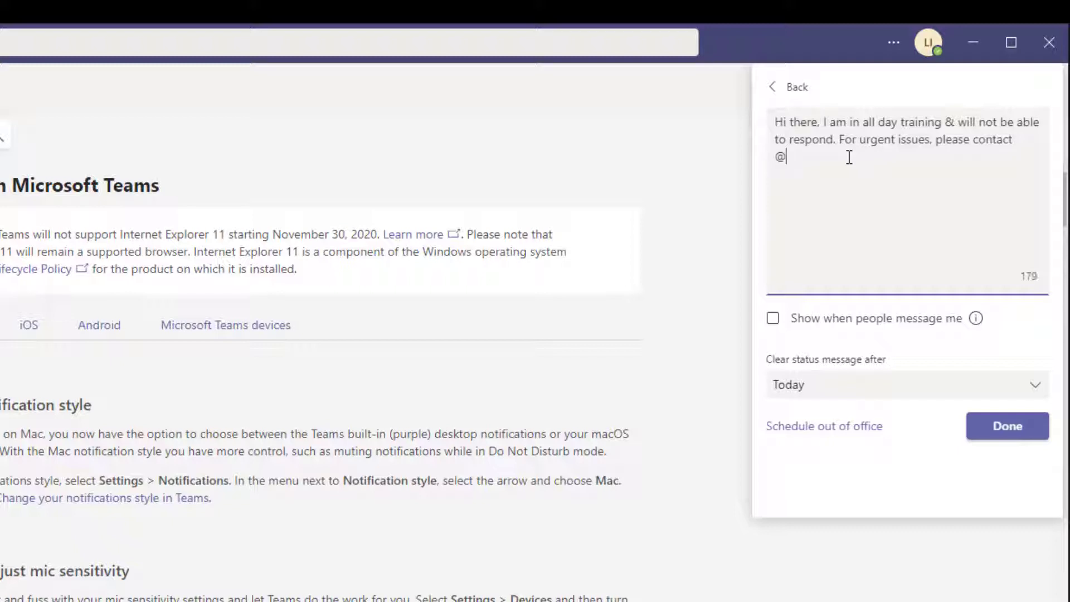
pyautogui.write('Diego')
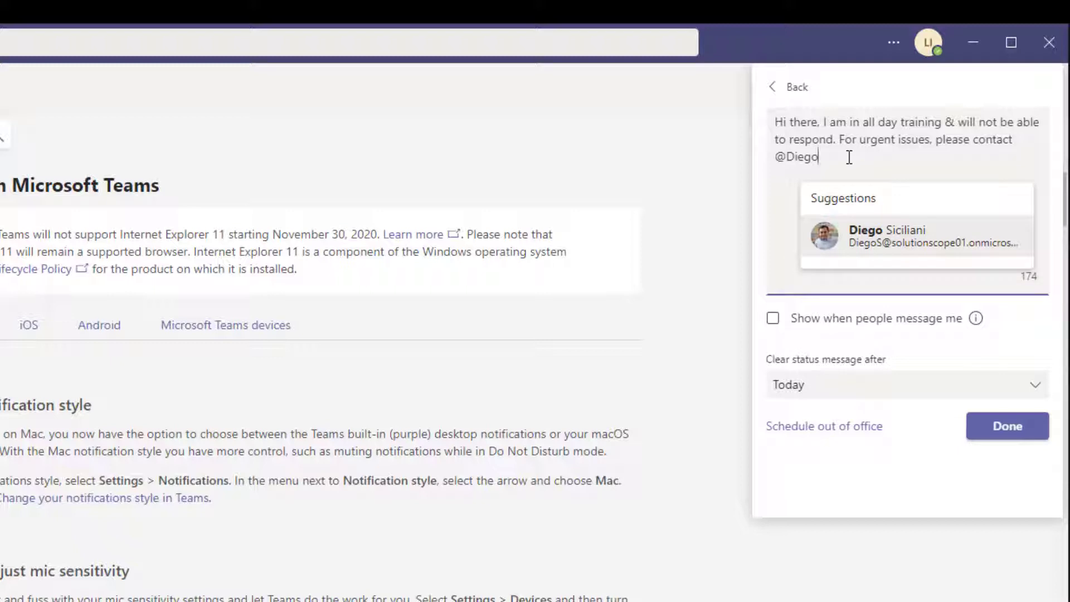
pyautogui.click(886, 235)
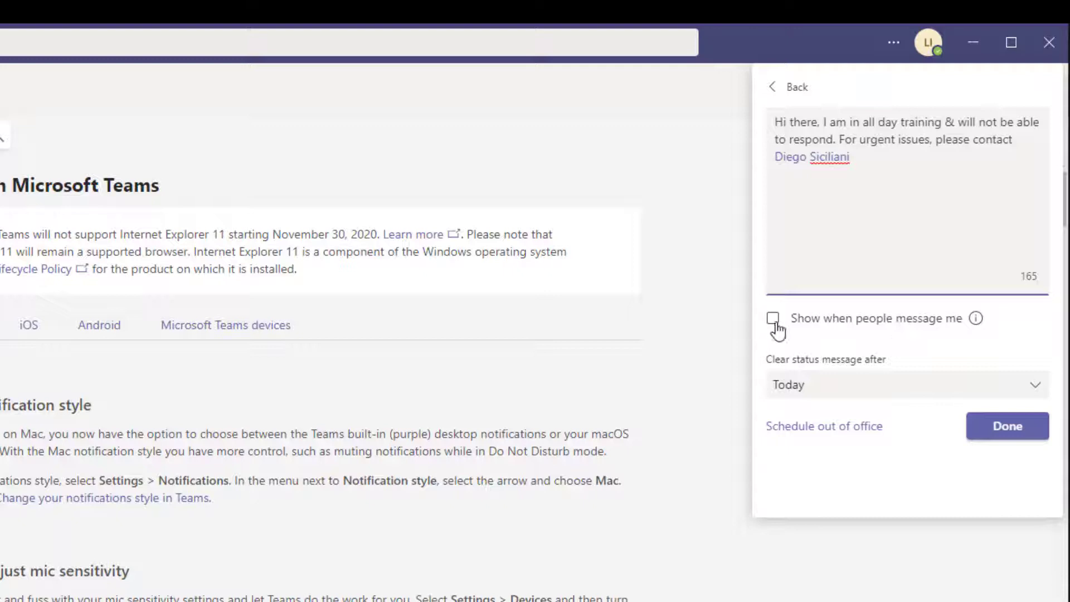
# Enable Show when people message me for the status message.
pyautogui.click(774, 317)
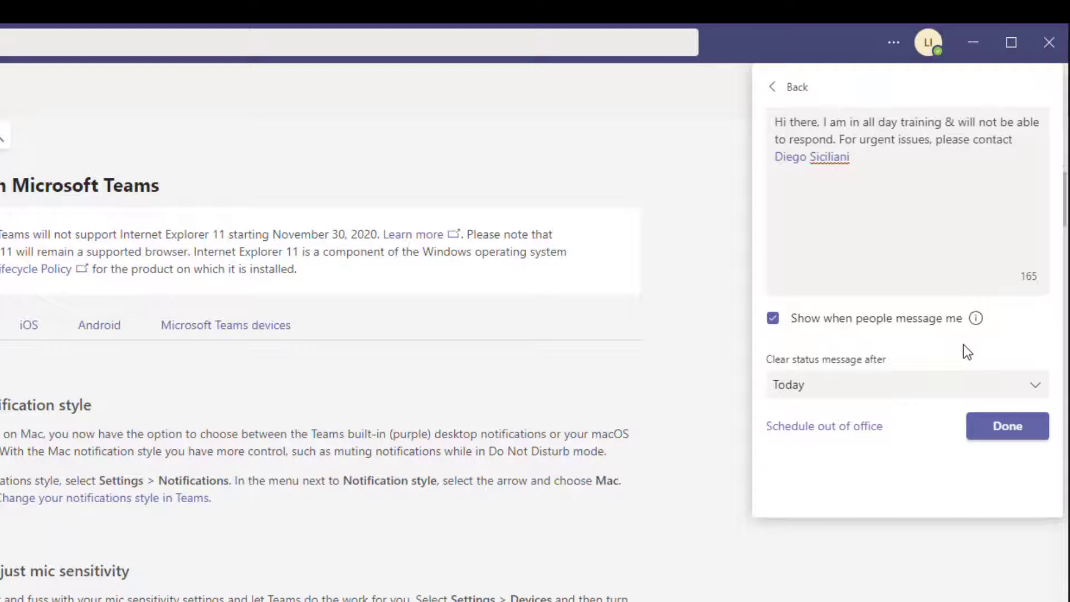
pyautogui.moveTo(975, 318)
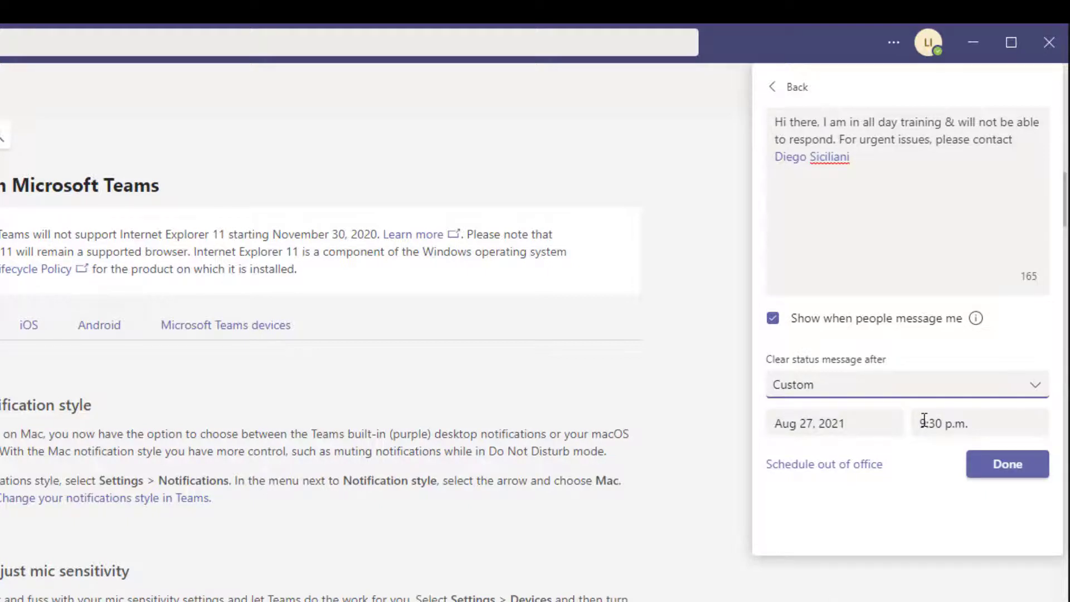
# Set the status to clear after 1 Hour and save it with Done.
pyautogui.click(907, 385)
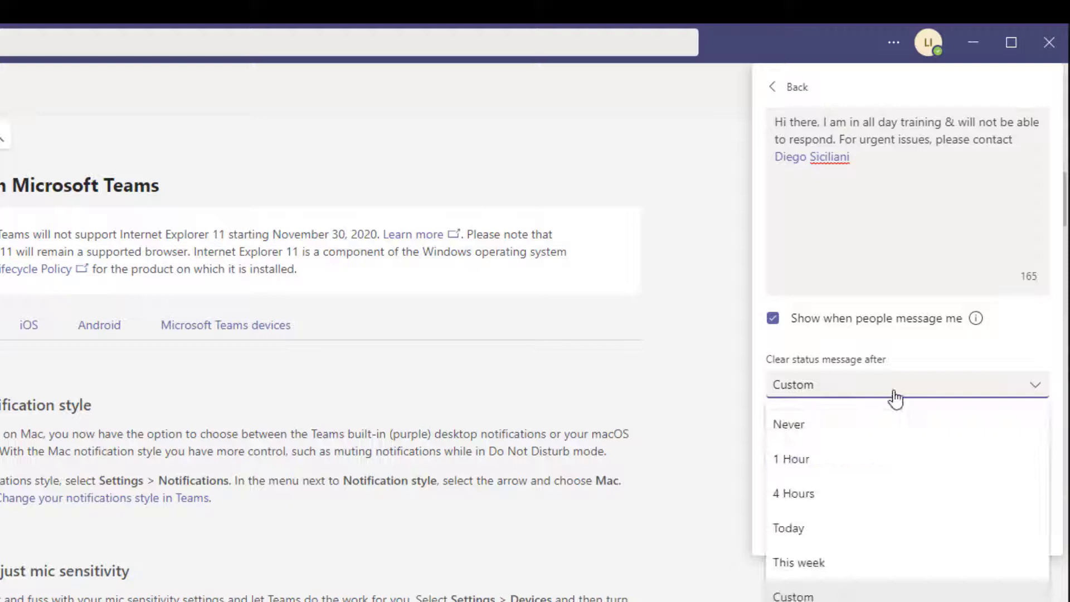
pyautogui.click(791, 458)
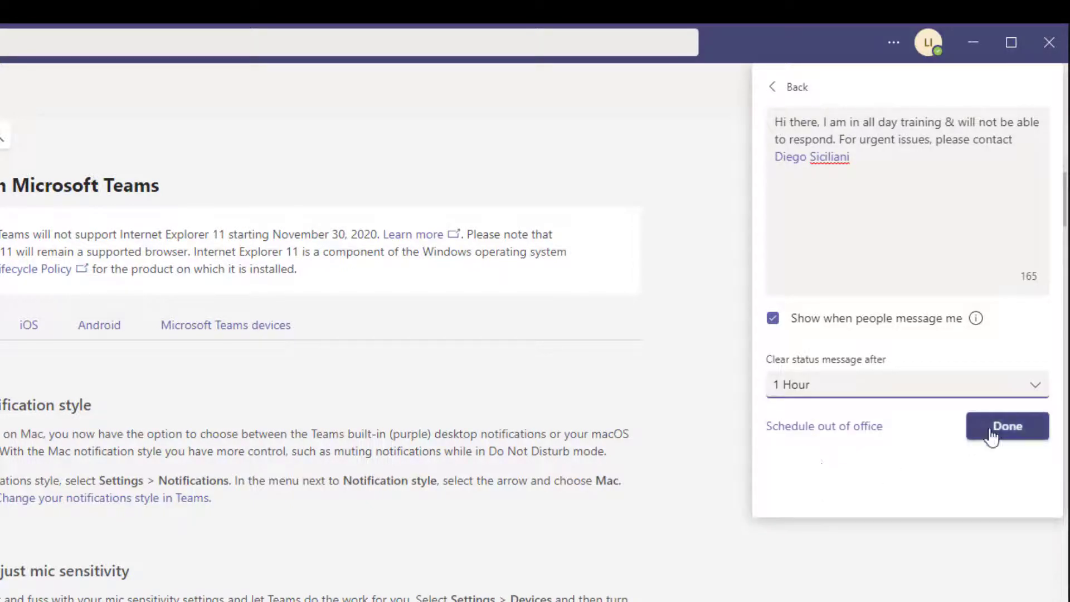
pyautogui.click(1006, 425)
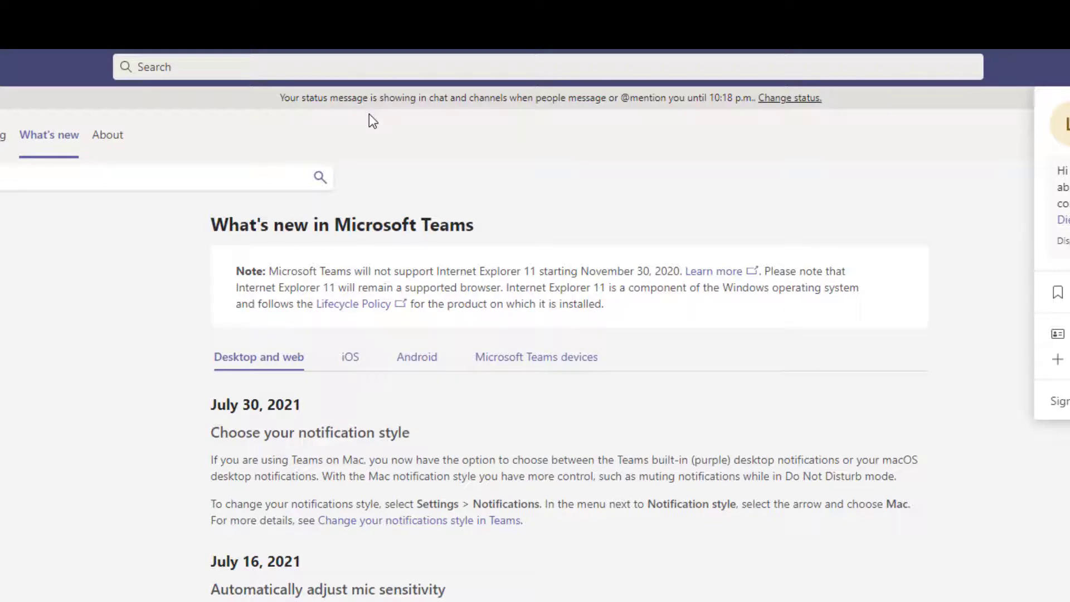
pyautogui.moveTo(361, 120)
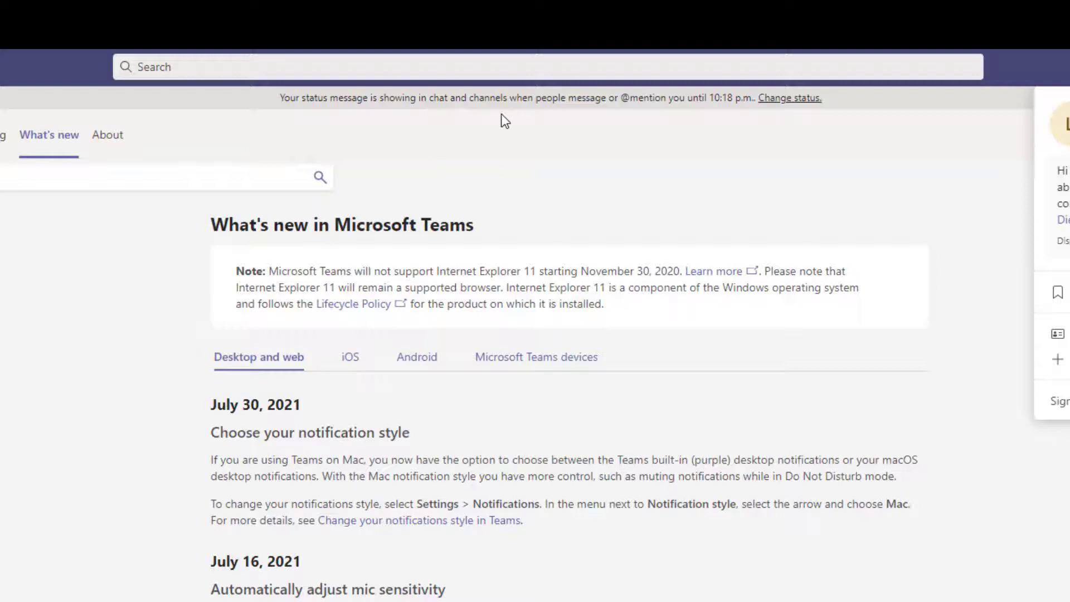
pyautogui.moveTo(689, 113)
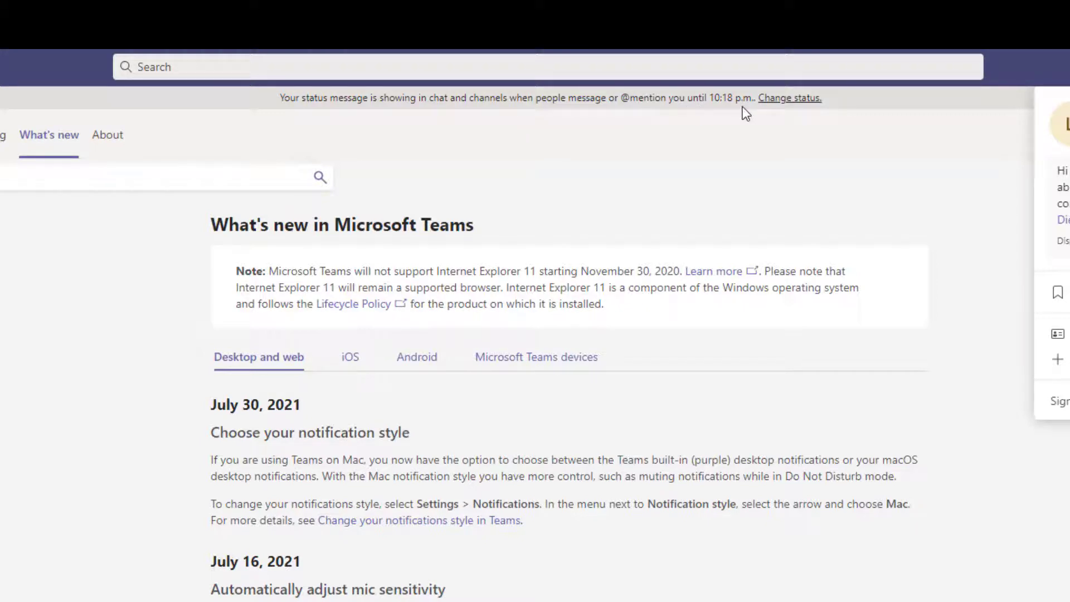
pyautogui.moveTo(779, 113)
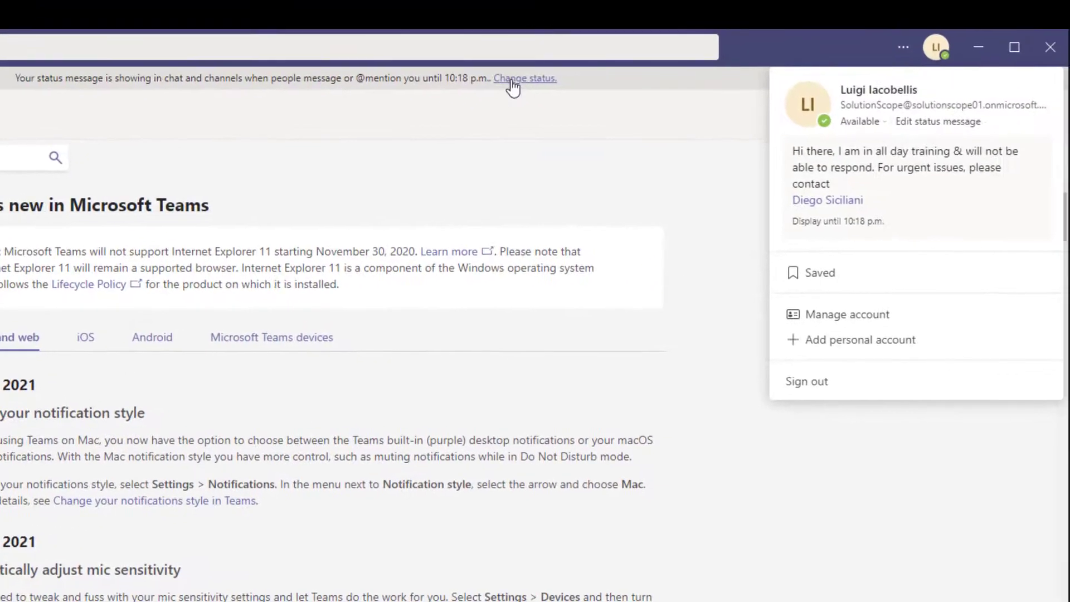
pyautogui.moveTo(570, 97)
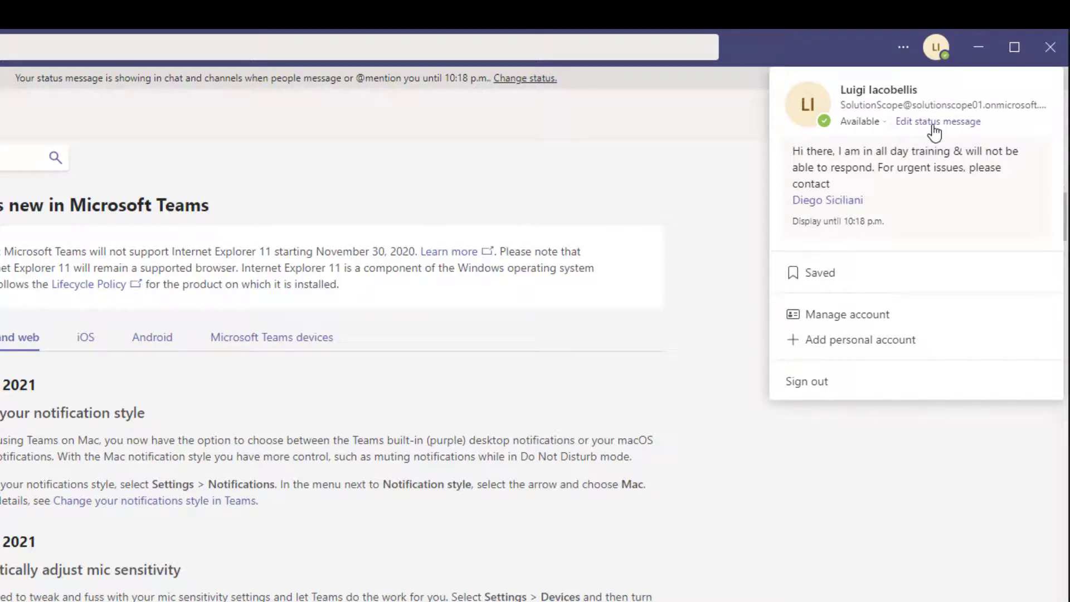
# Reopen the status message and re-save it with the 10:30 p.m. Aug 27, 2021 clear time.
pyautogui.click(918, 120)
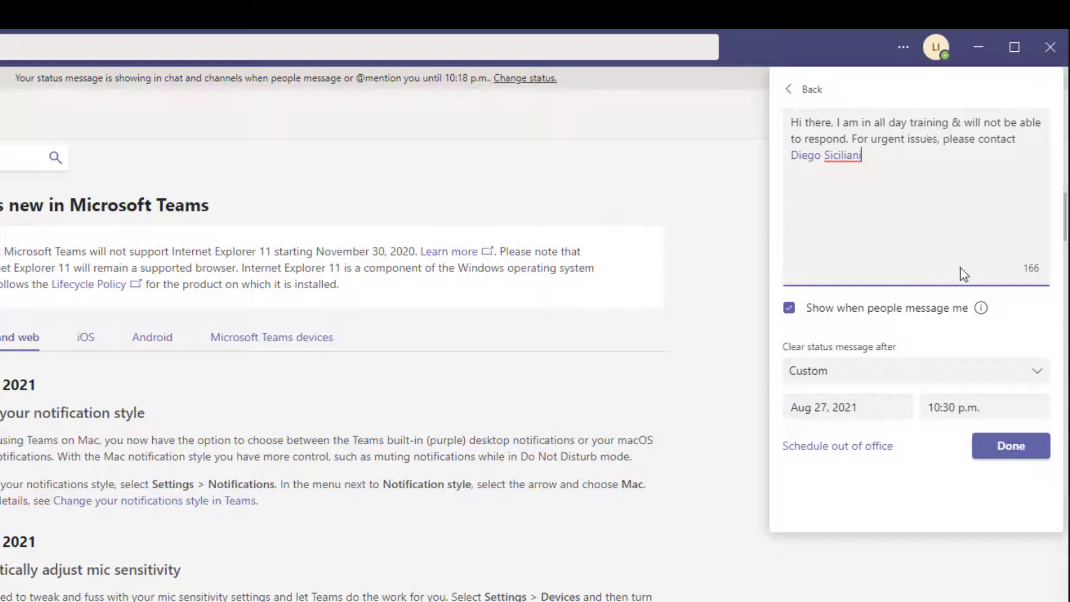
pyautogui.moveTo(966, 376)
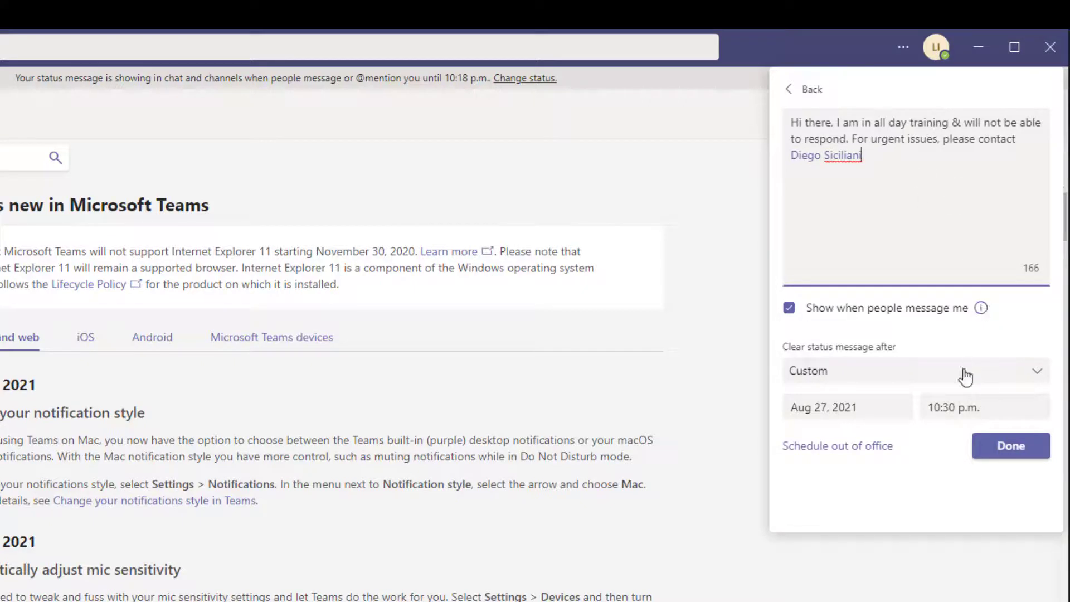
pyautogui.moveTo(1011, 446)
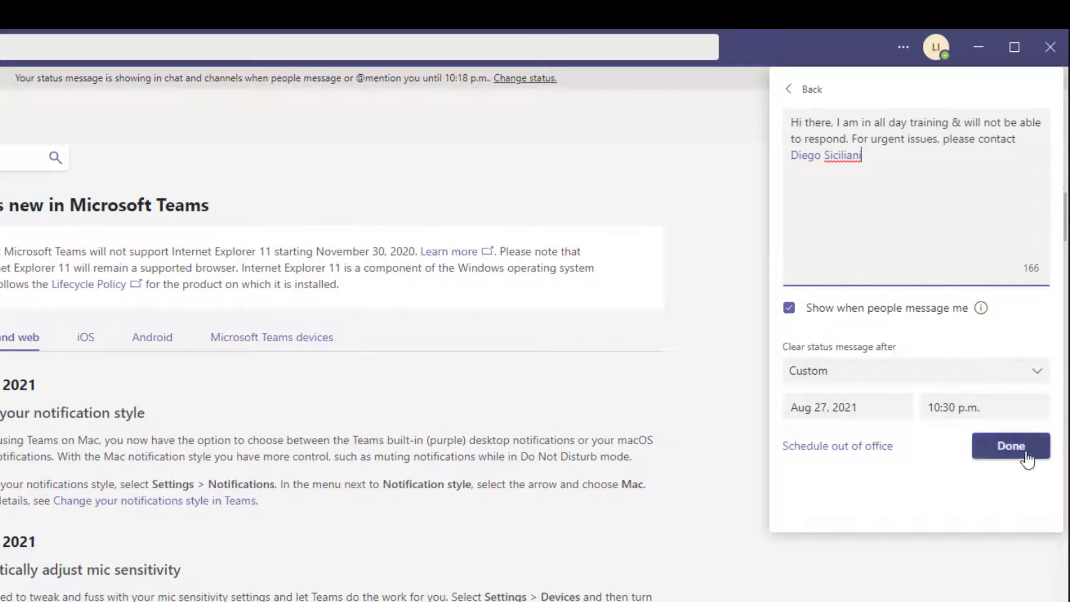
pyautogui.click(1012, 446)
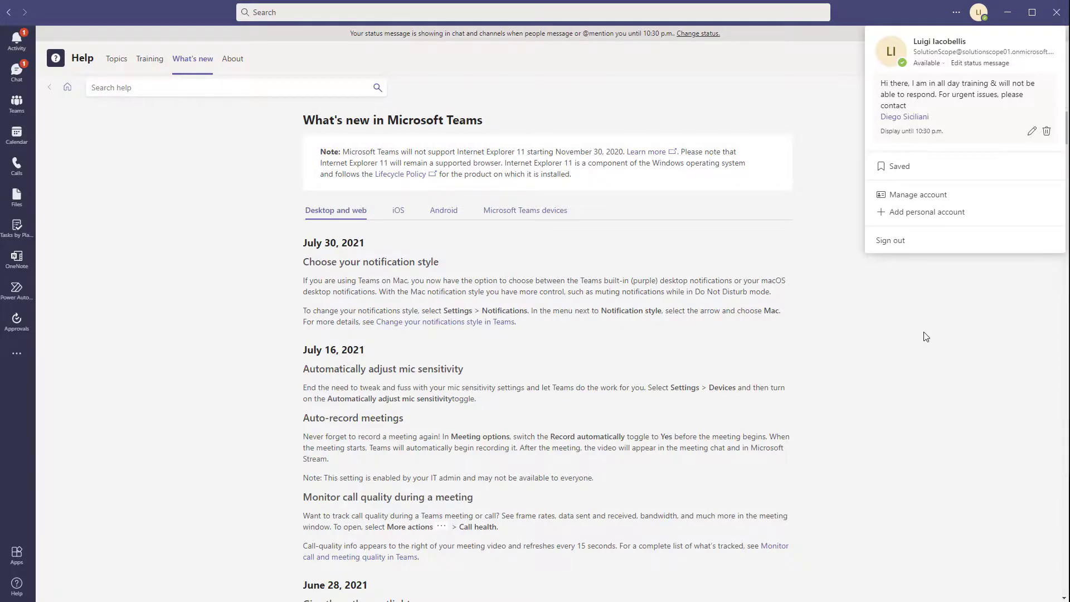
pyautogui.scroll(-3)
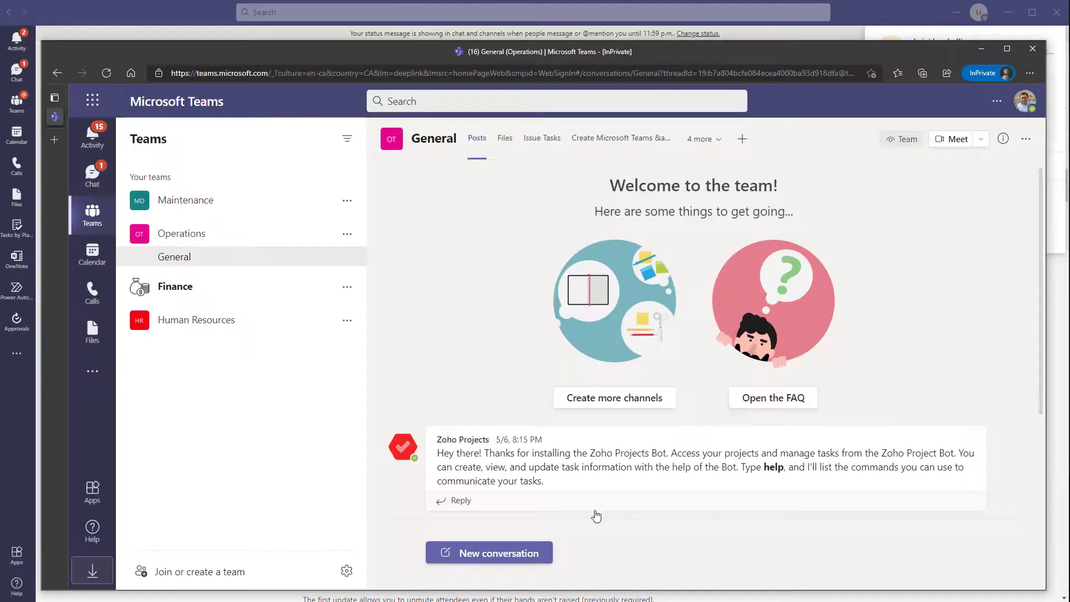
pyautogui.moveTo(828, 516)
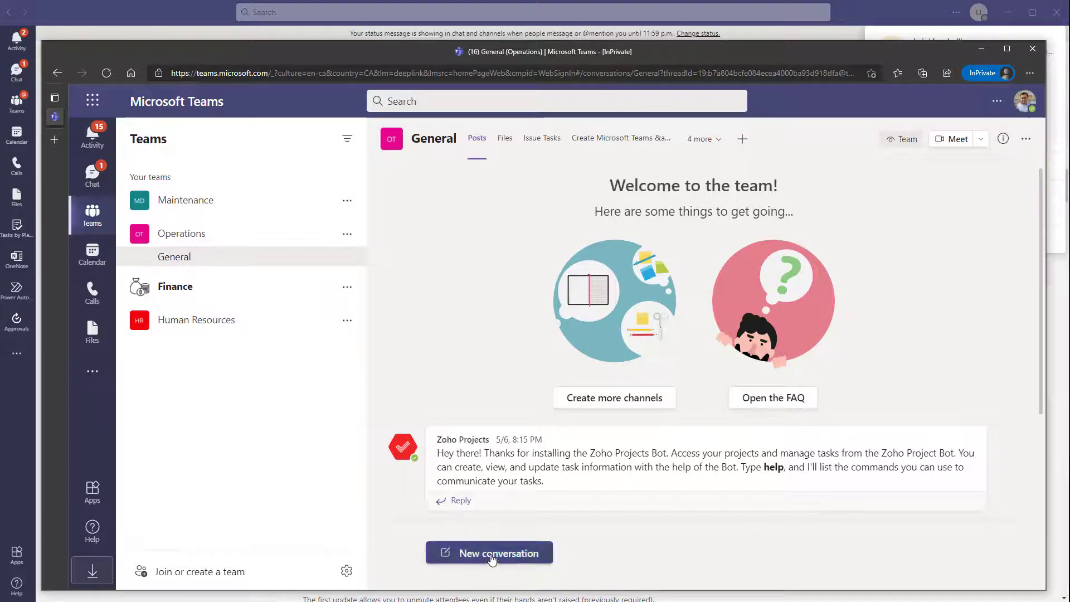
pyautogui.click(489, 553)
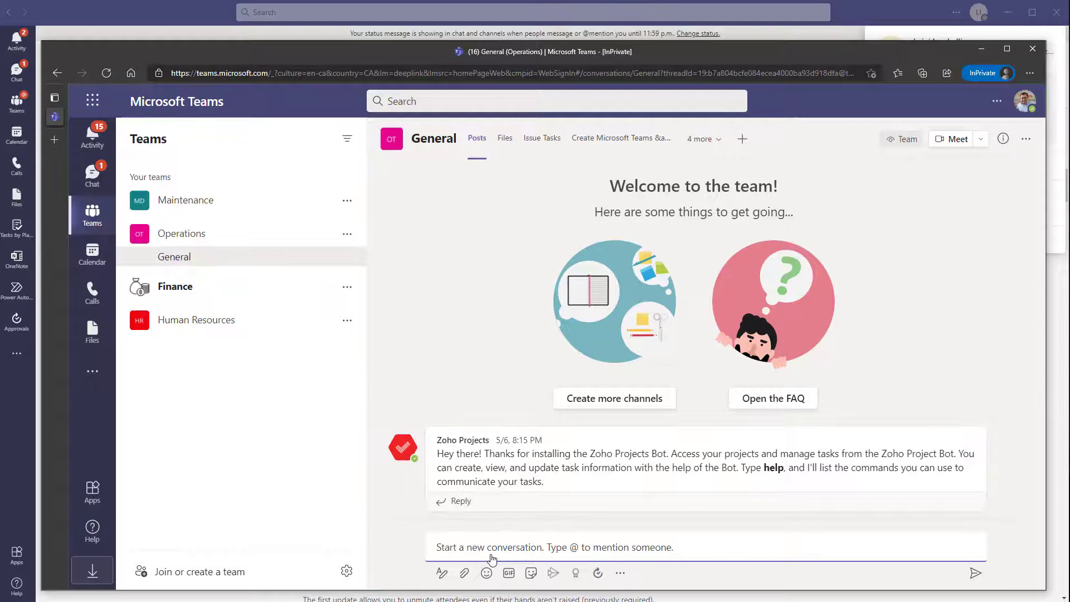
pyautogui.write('@Lu')
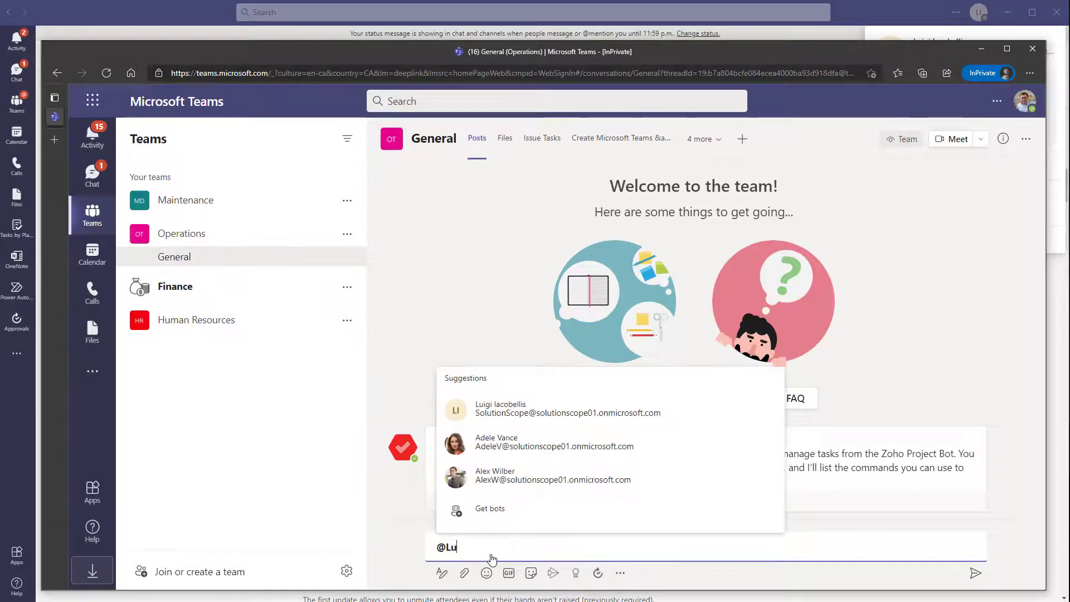
pyautogui.click(501, 408)
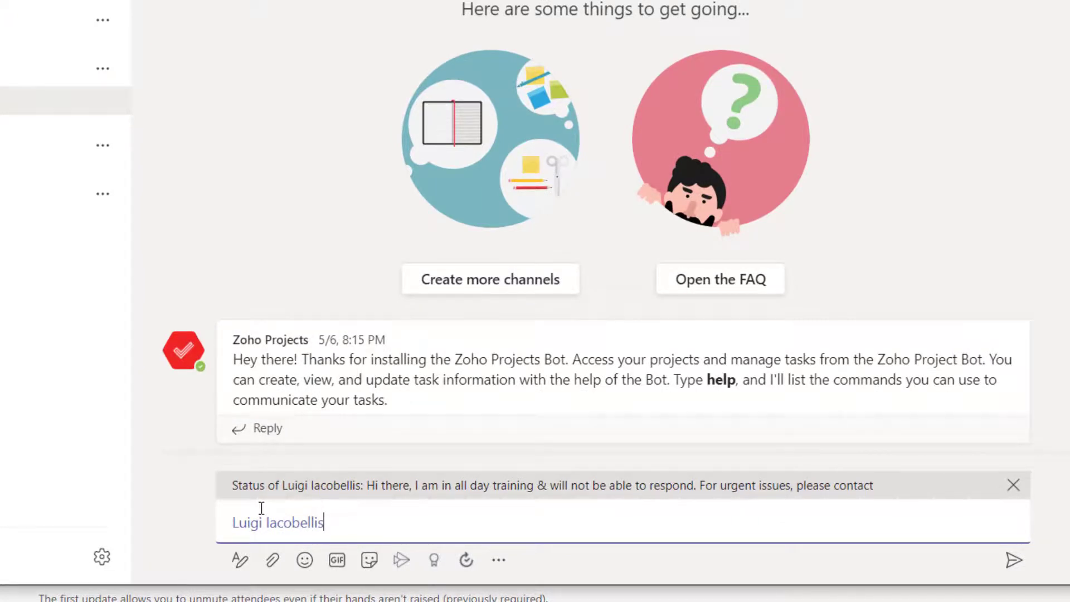
pyautogui.doubleClick(297, 485)
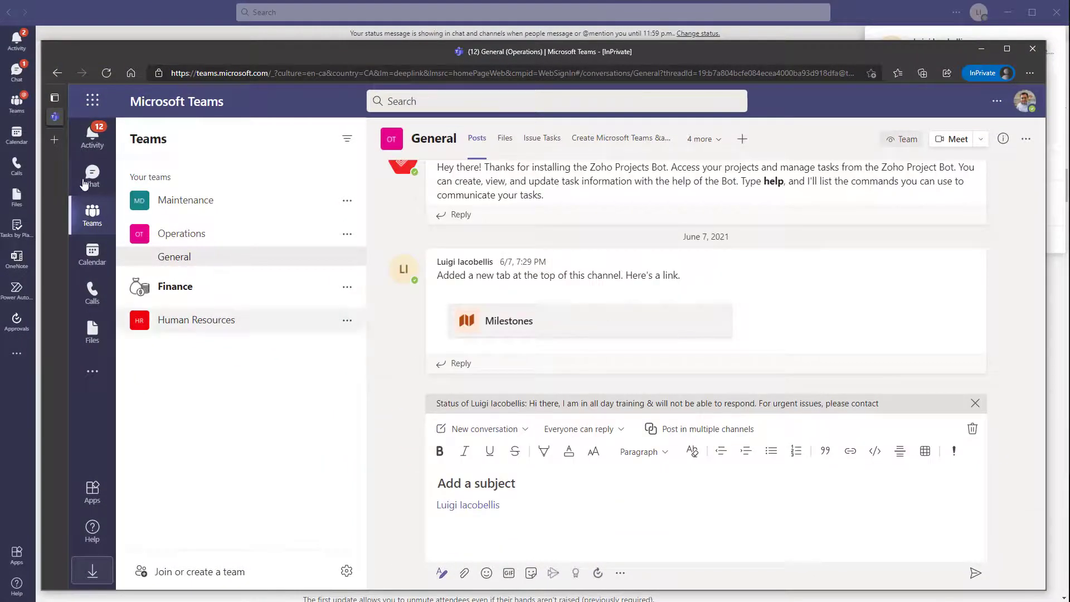
pyautogui.click(92, 177)
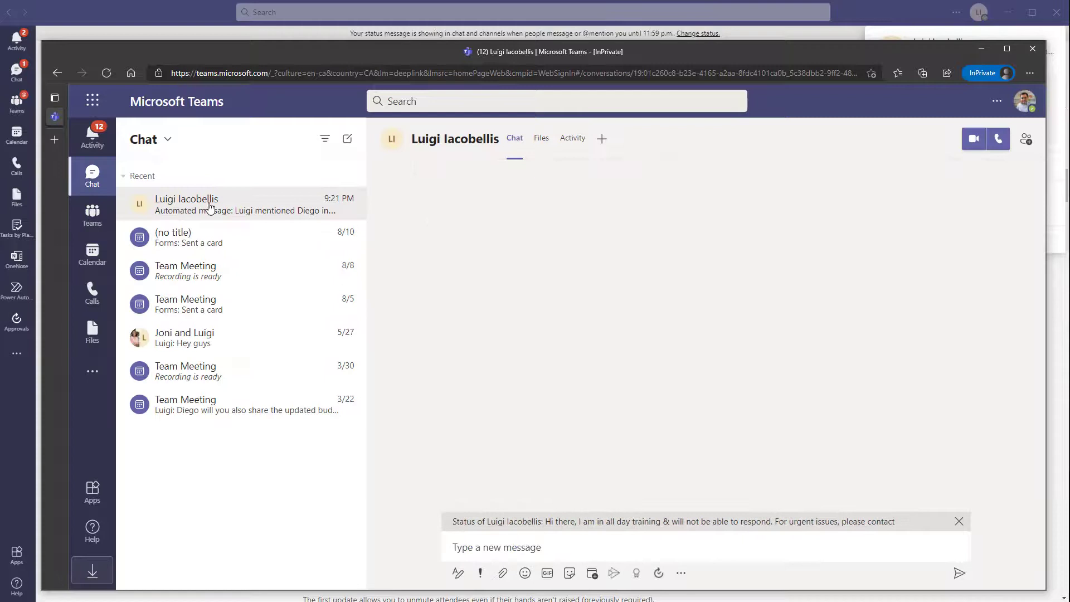
pyautogui.click(187, 203)
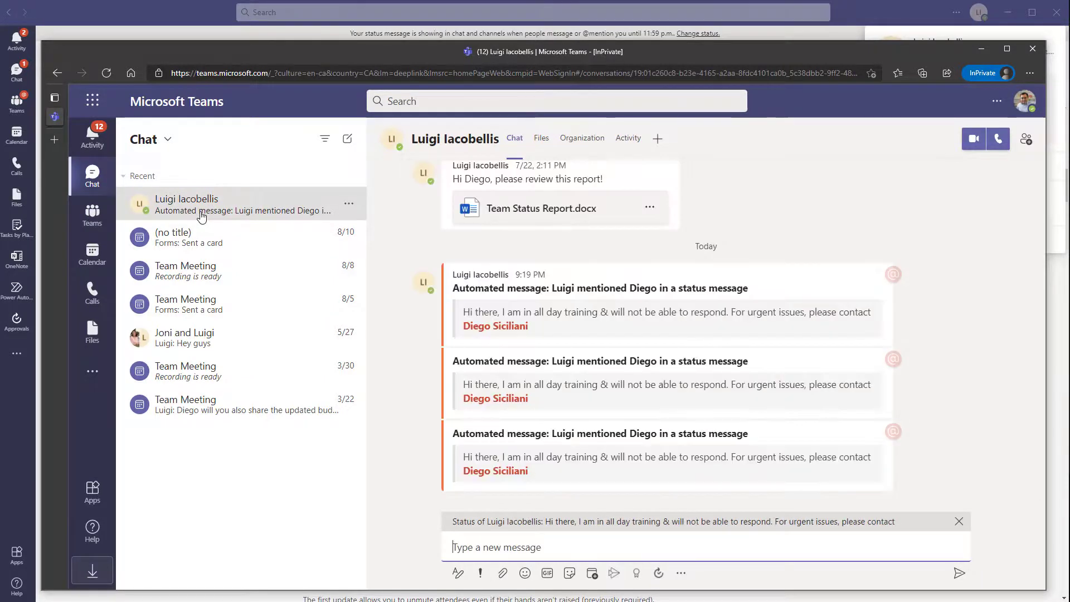